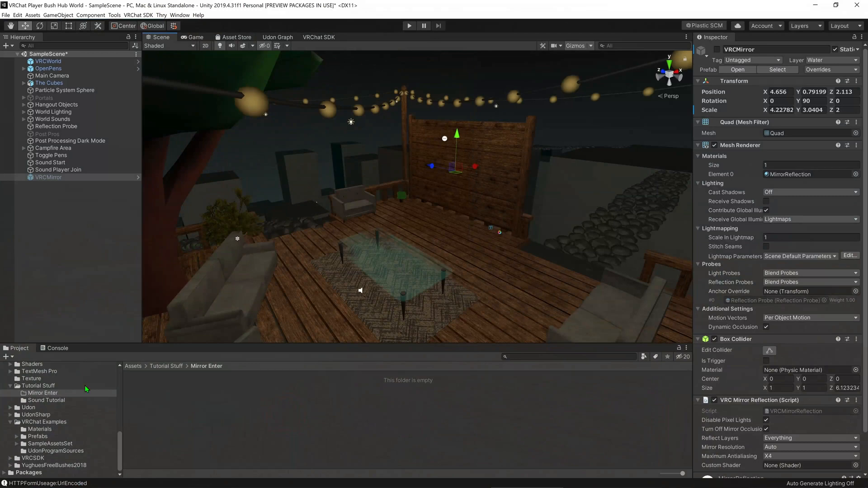
Show the VRChat Examples Prefabs folder listing VRCMirror in the Project browser.
left_click(38, 437)
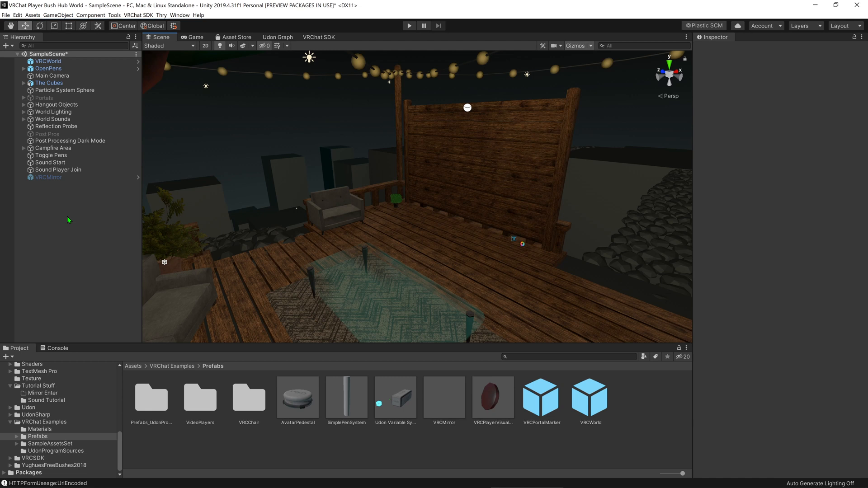
Add a Cube to the scene and scale it to 4.29 × 3.26 × 4.25.
right_click(68, 220)
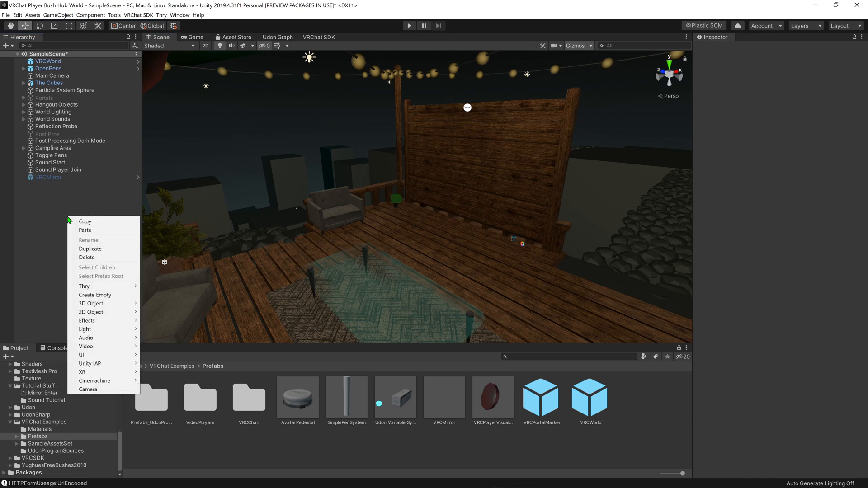
left_click(90, 304)
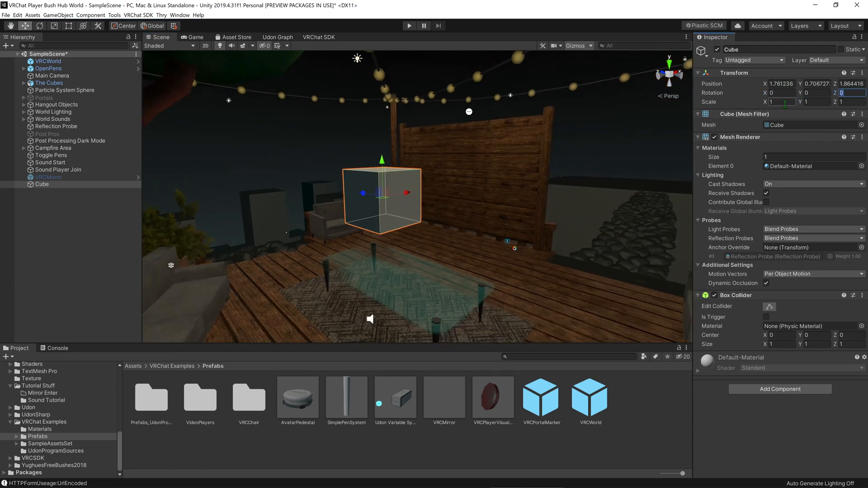
type("4.29")
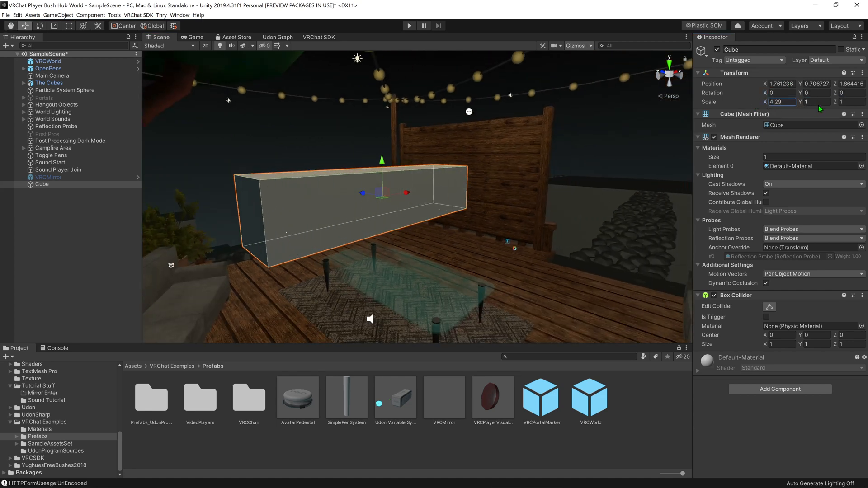
type("3.26")
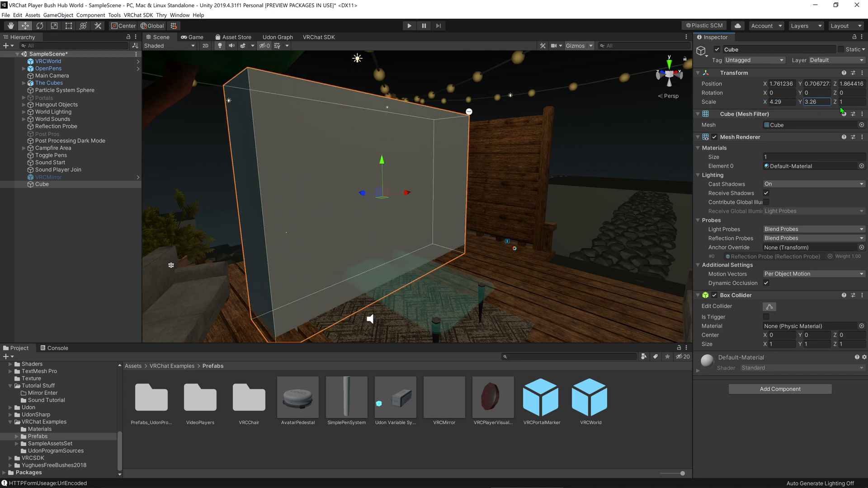
type("4.25")
left_click(779, 83)
type("2.56")
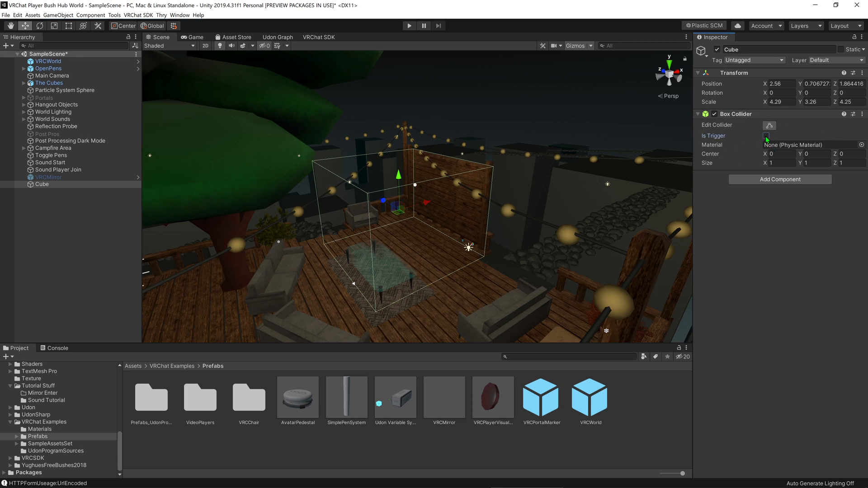
Make the cube's collider a trigger and add an Udon Behaviour component.
left_click(766, 136)
type("udon")
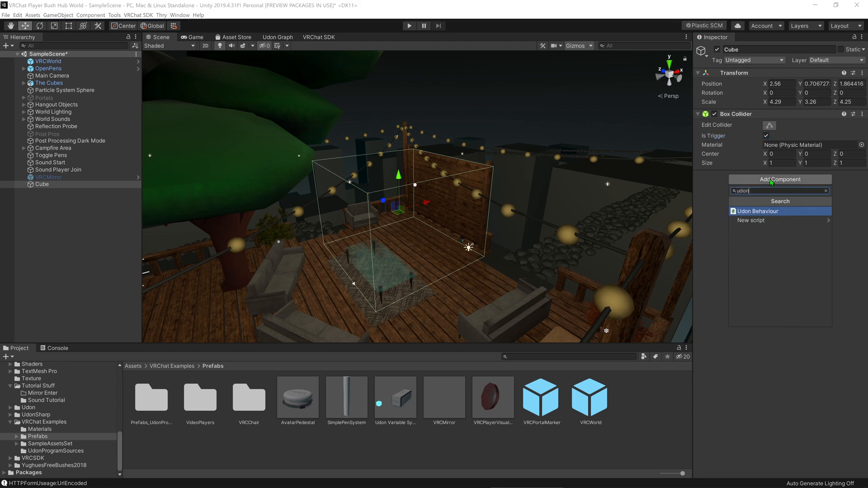
left_click(758, 210)
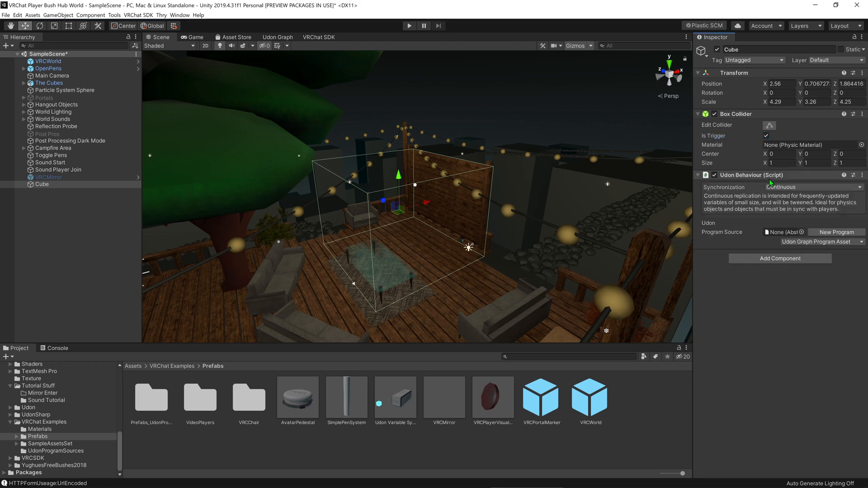
Create a new Udon Graph Program Asset in the Mirror Enter folder.
left_click(43, 393)
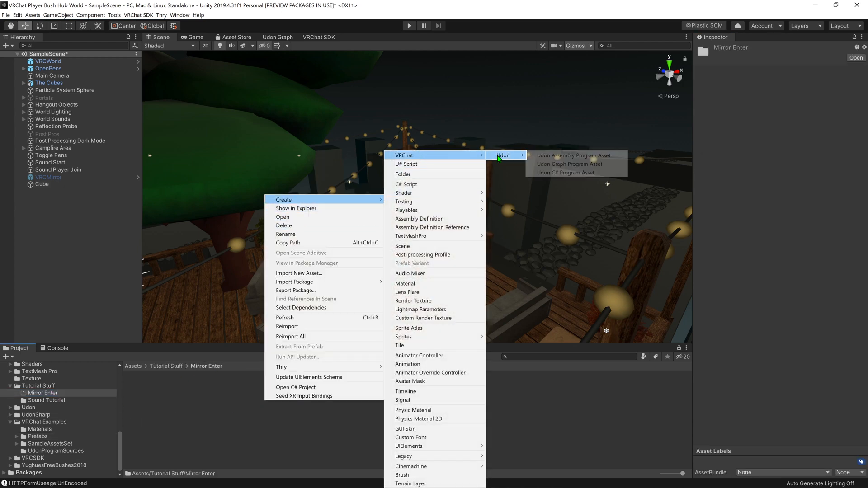
left_click(568, 164)
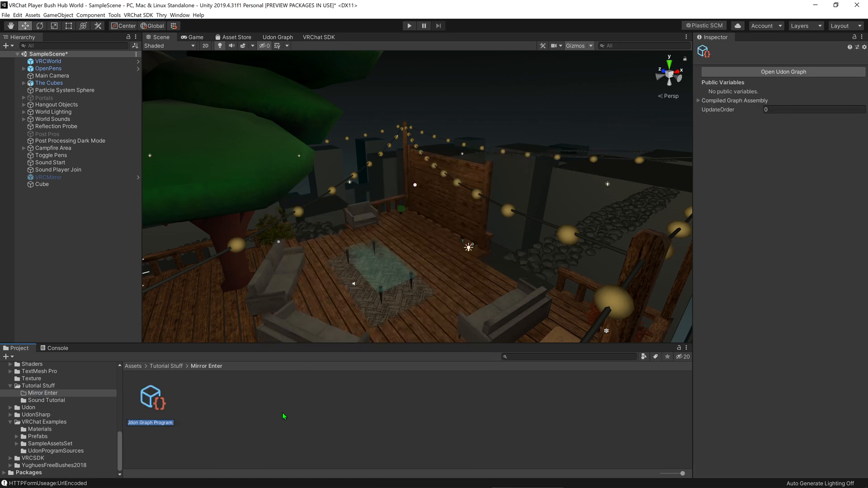
Name the asset 'mirror script' and add a public TargetGameObject variable to its graph.
type("mirror sc")
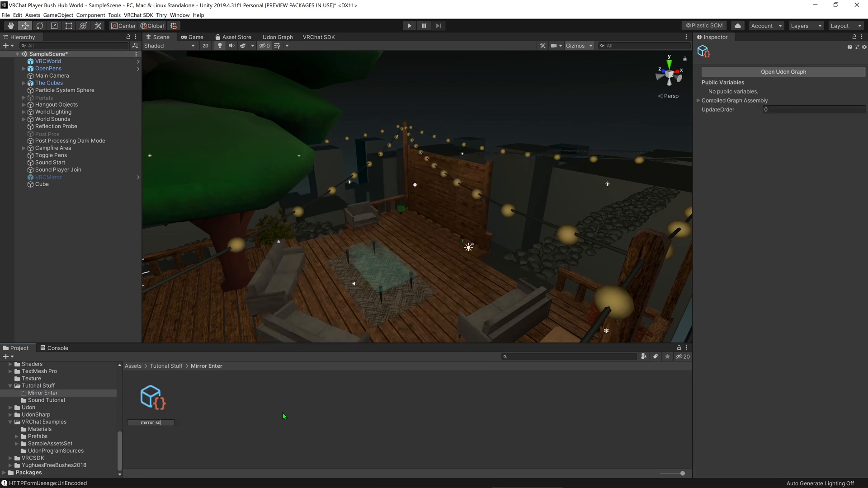
left_click(150, 396)
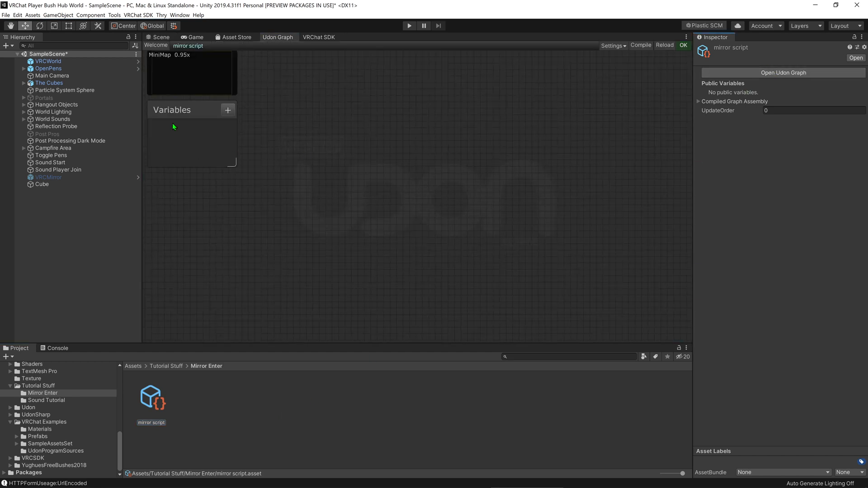
type("game")
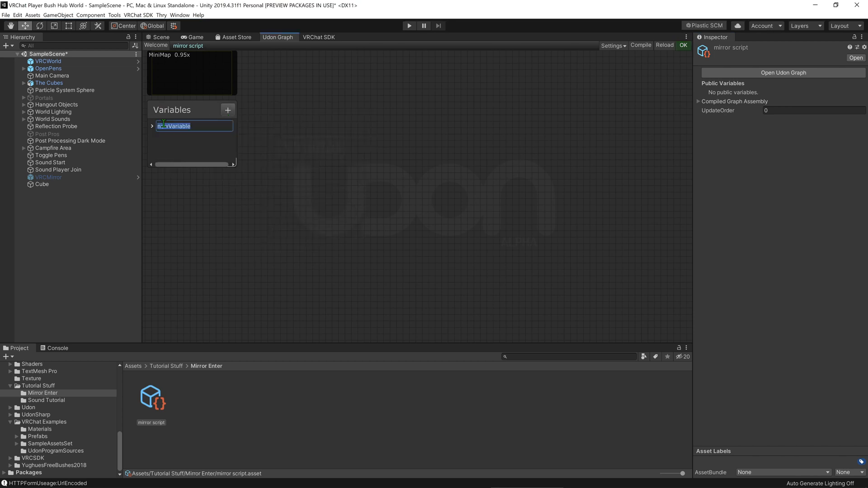
type("TargetGameObject")
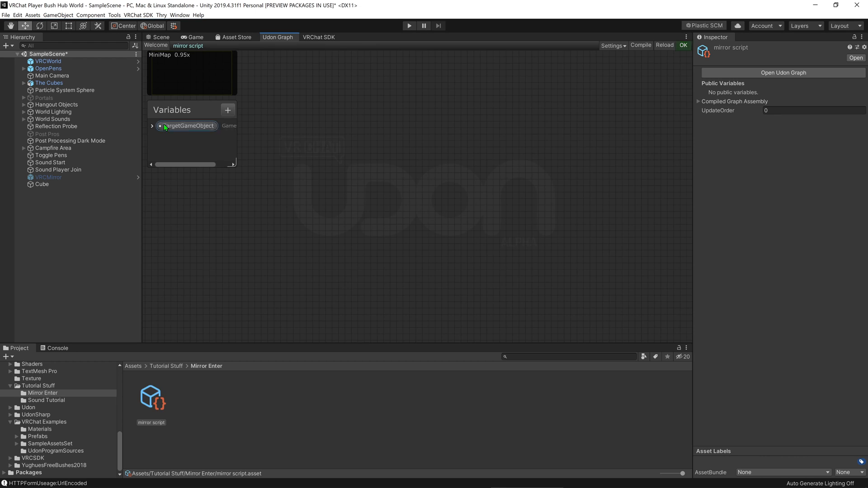
left_click(152, 125)
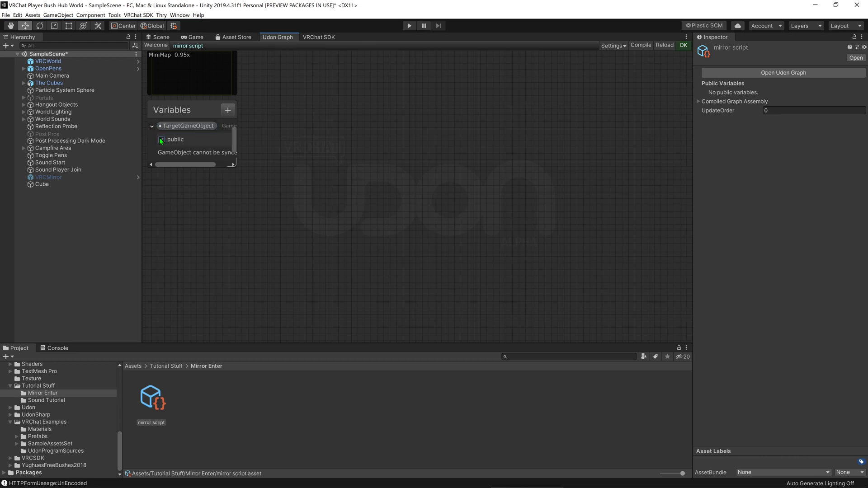
left_click(161, 140)
type("game")
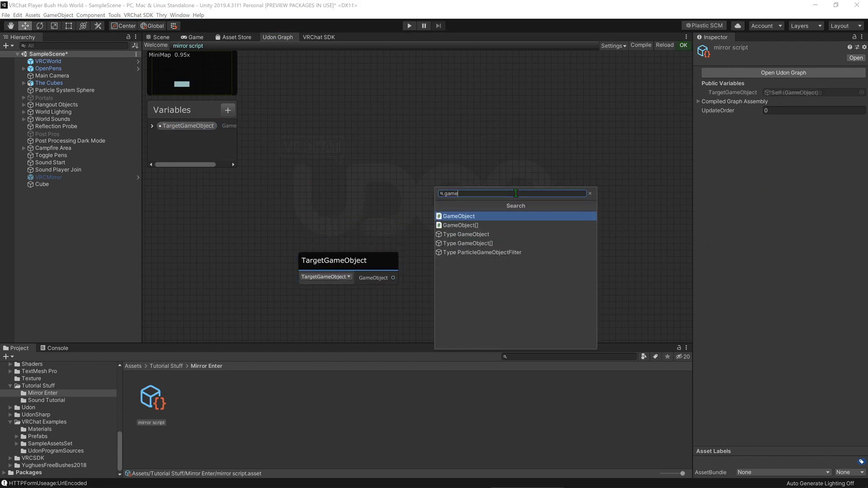
Add a SetActive node to the graph via the node search.
type("seta")
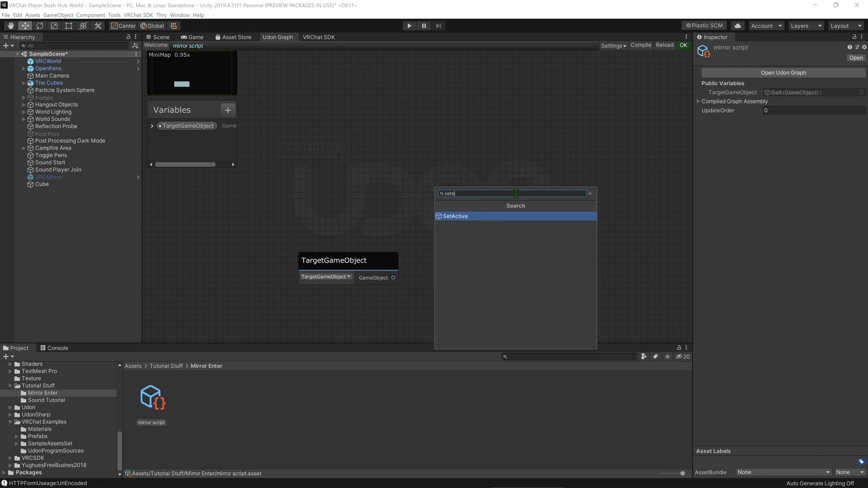
left_click(455, 216)
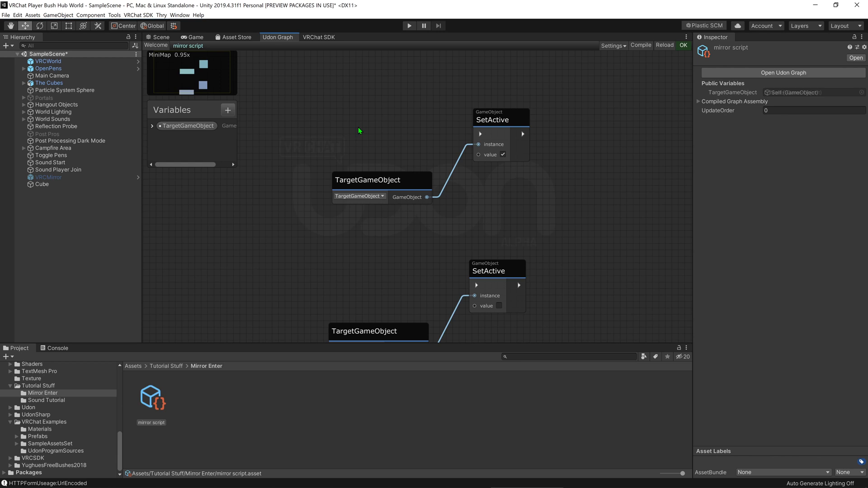
Add OnPlayerTriggerEnter and OnPlayerTriggerExit event nodes driving the two SetActive nodes.
type("onp")
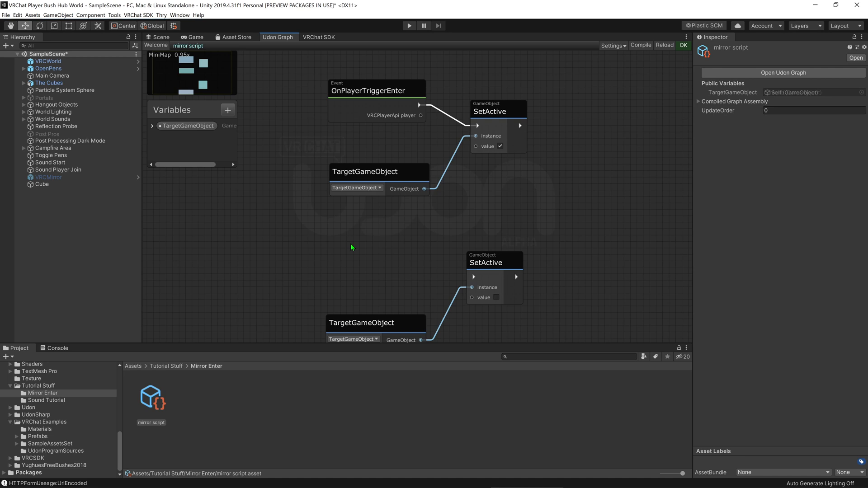
type("onplayer")
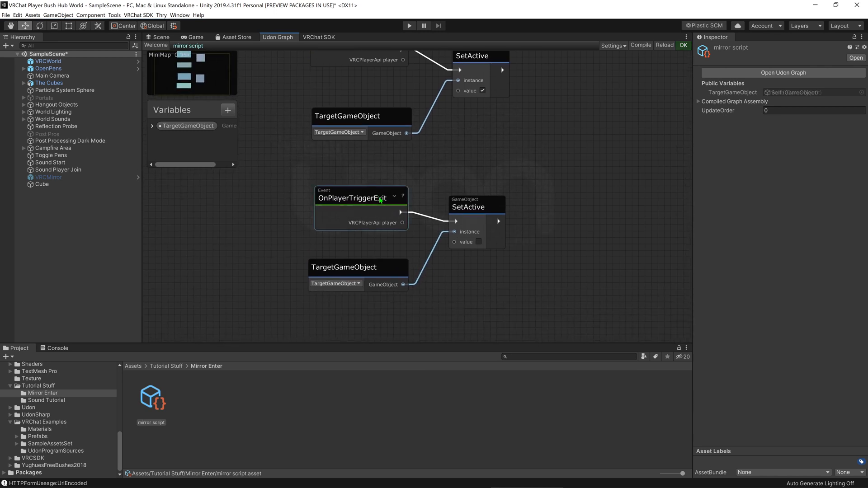
Set the Cube's Program Source to mirror script with VRCMirror as TargetGameObject, then show the VRChat SDK panel.
left_click(42, 184)
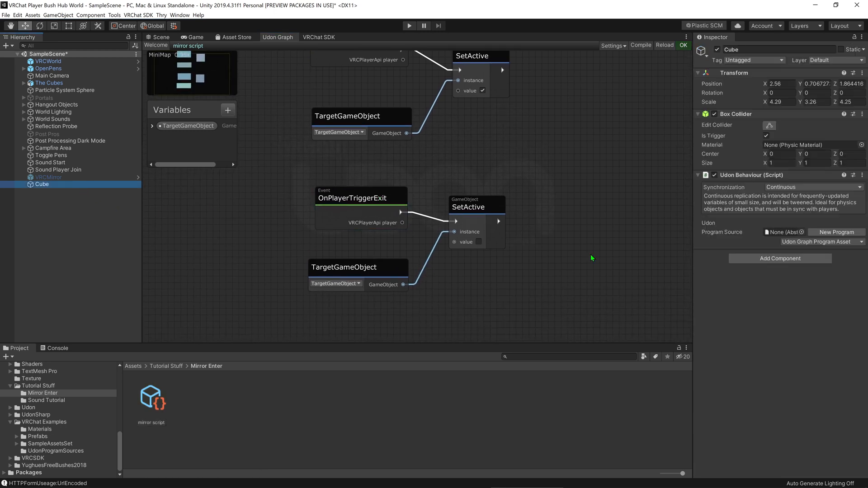
left_click(151, 397)
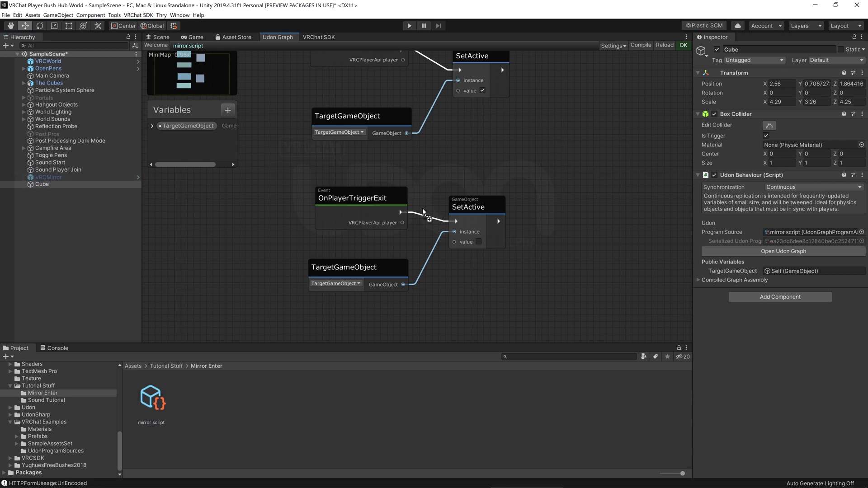
left_click(808, 271)
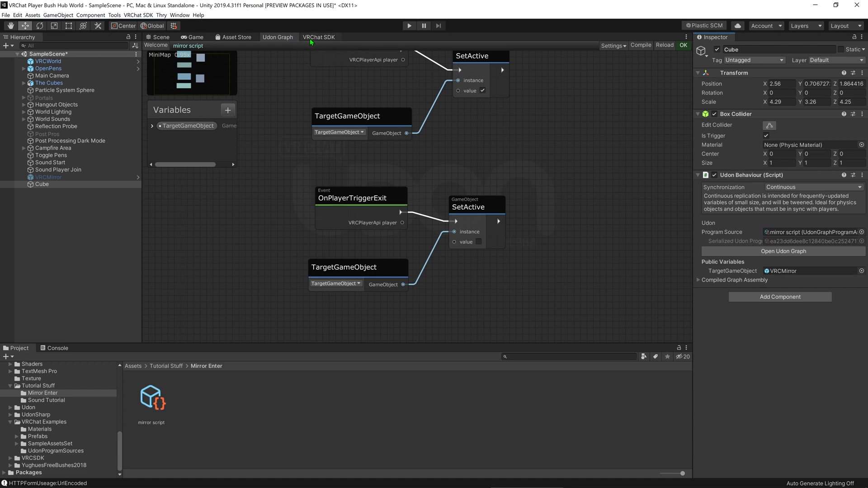
left_click(319, 36)
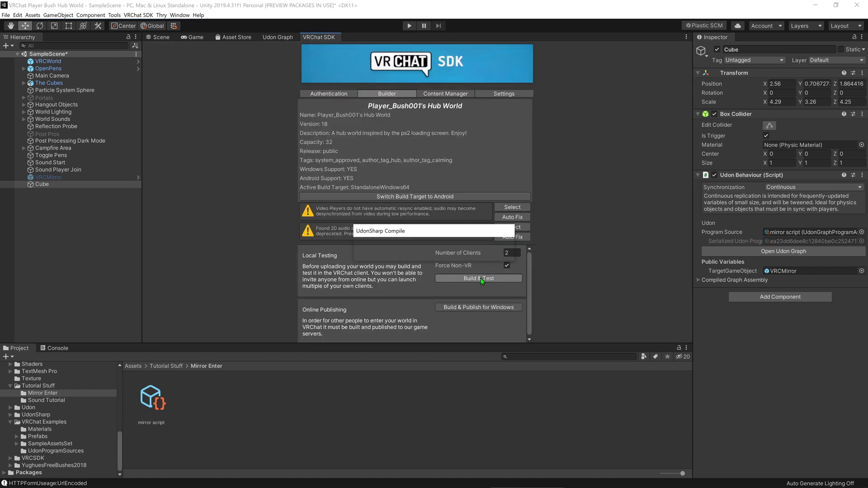
left_click(478, 278)
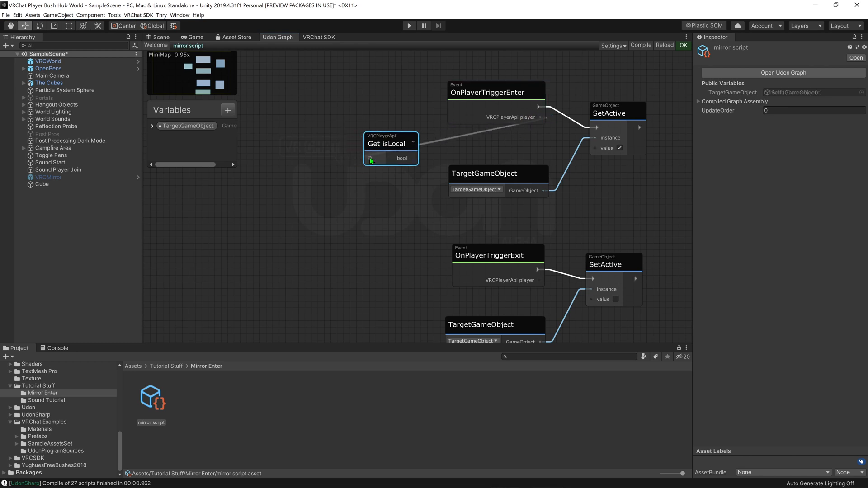
Place the isLocal node by the enter event and insert a Branch node ahead of SetActive.
left_click_drag(496, 92, 374, 93)
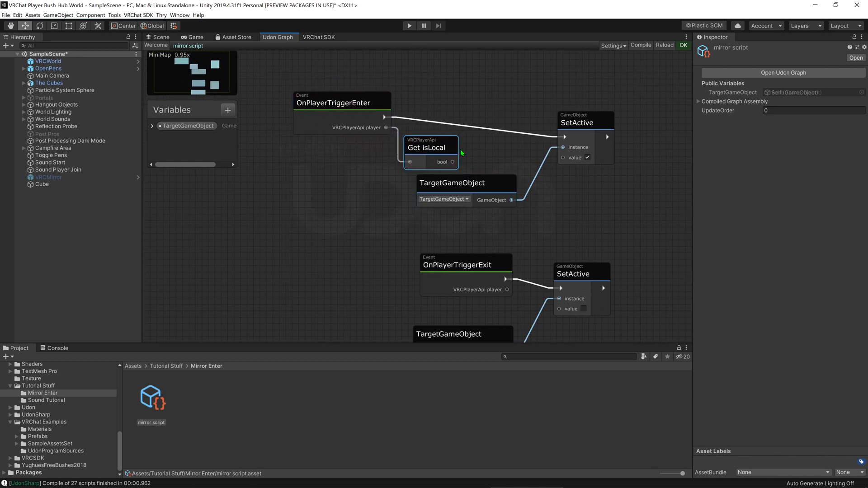
mouse_move(464, 158)
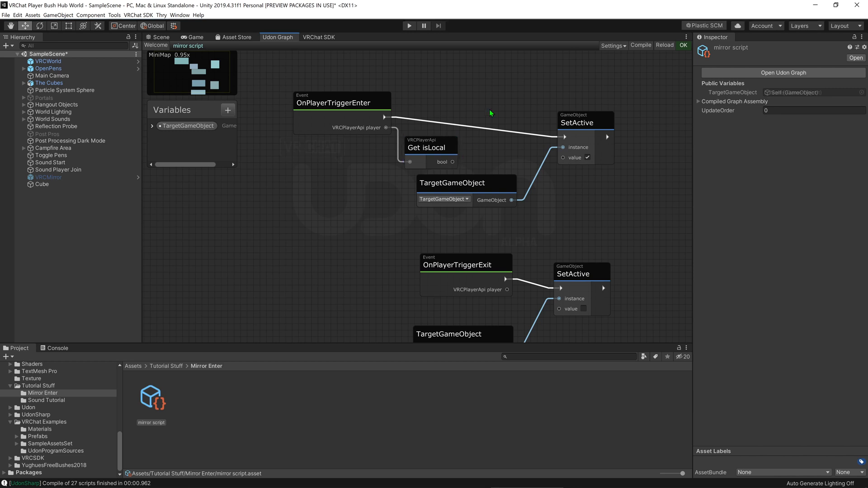
type("bran")
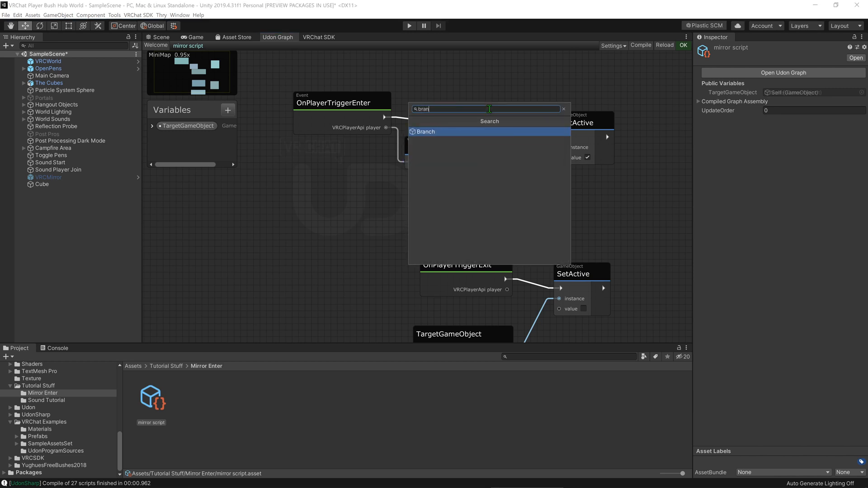
left_click(425, 131)
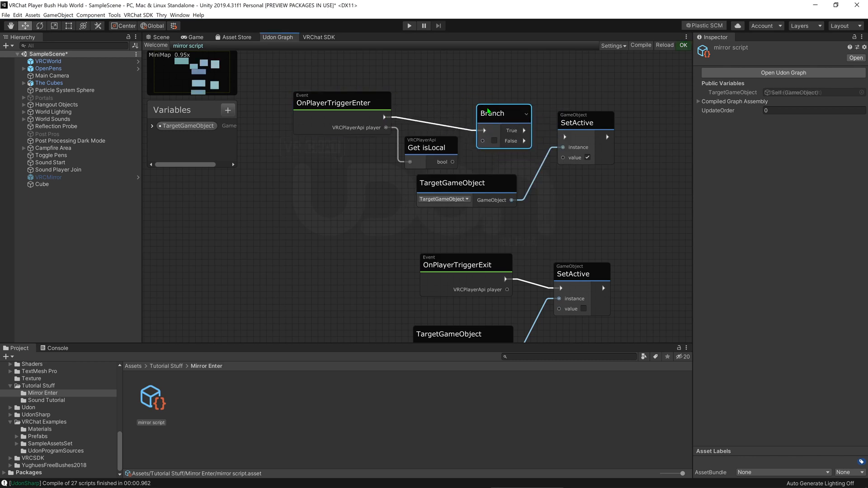
left_click_drag(503, 113, 489, 102)
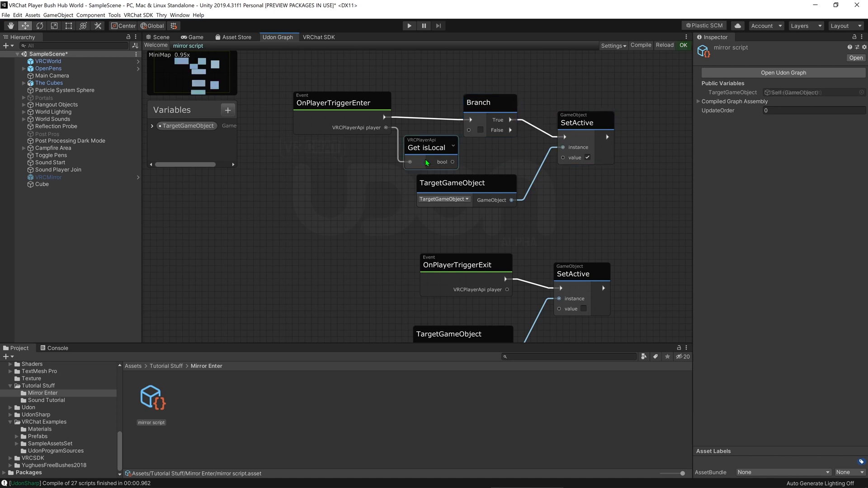
mouse_move(455, 165)
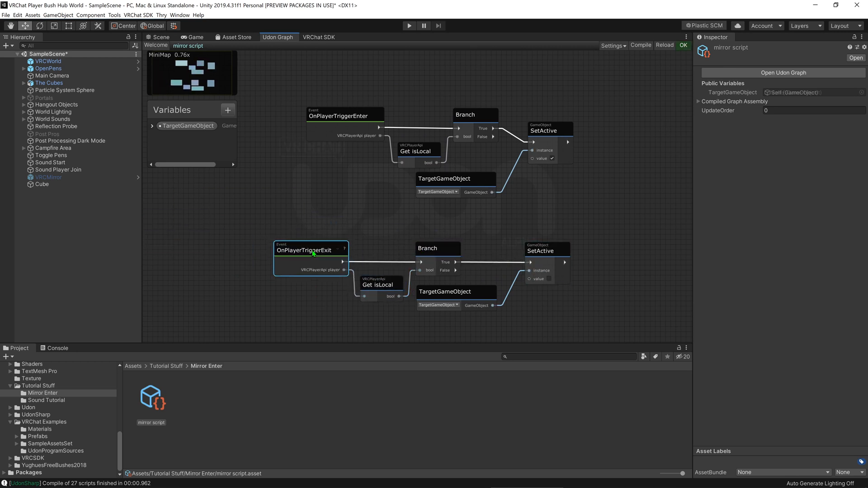
Build & Test the world with 2 local clients from the VRChat SDK panel.
left_click(319, 37)
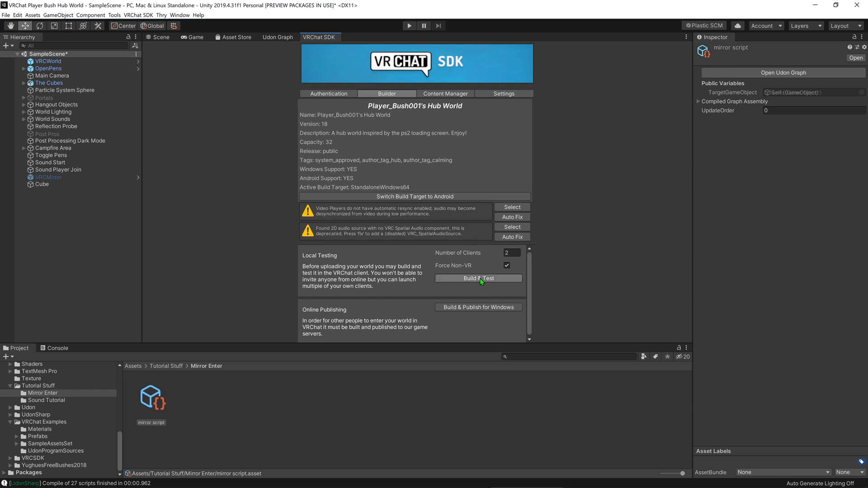
left_click(478, 278)
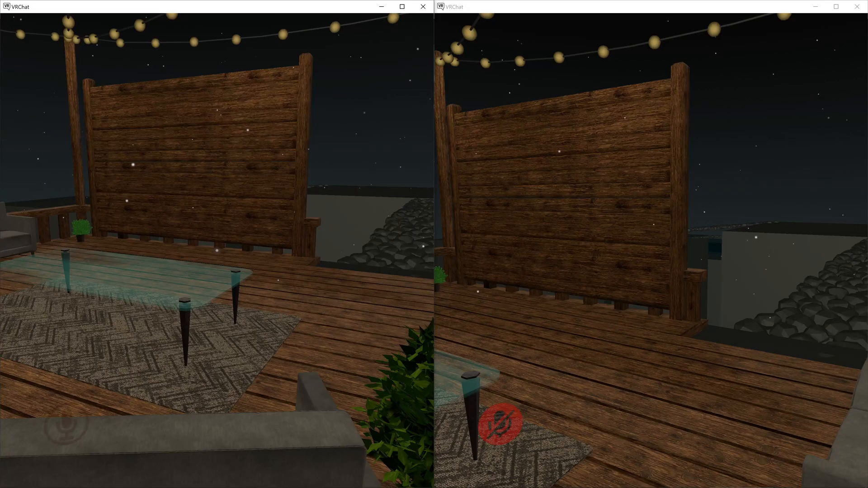